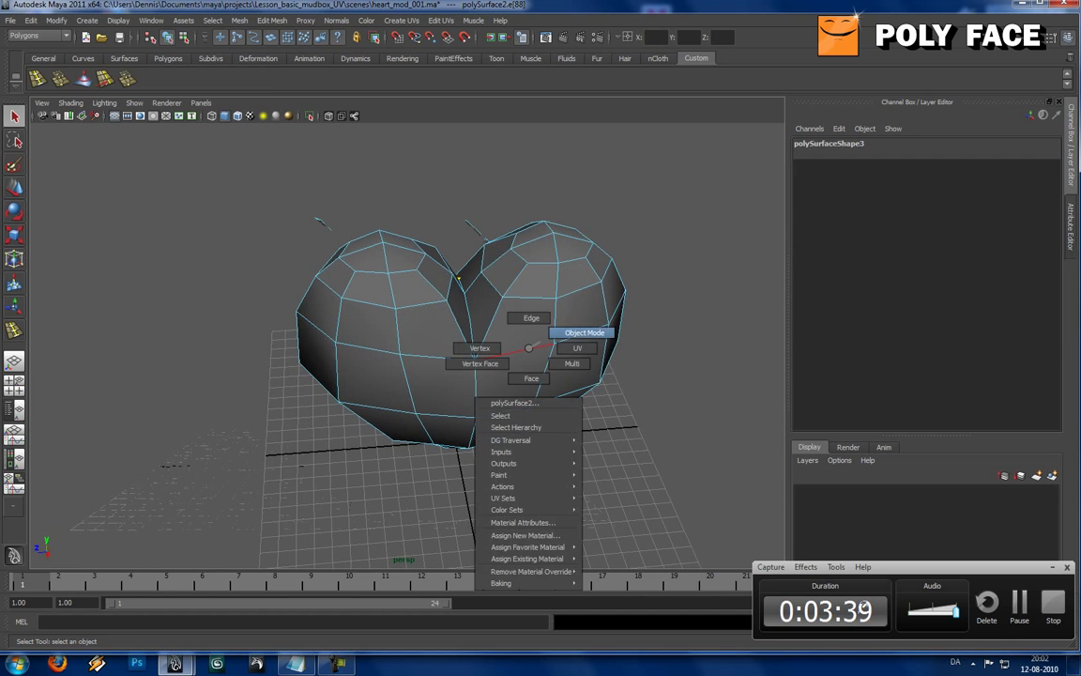
In object mode, apply a Planar Mapping projection to the combined heart mesh
{"action": "left_click", "coordinate": [586, 332]}
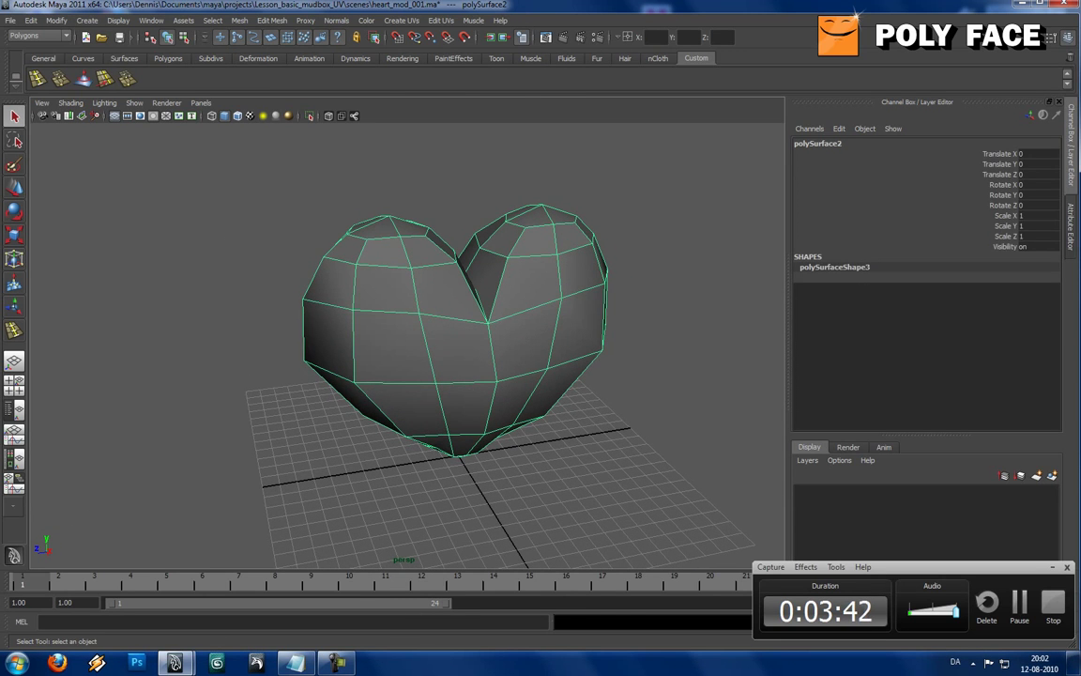
{"action": "left_click", "coordinate": [402, 19]}
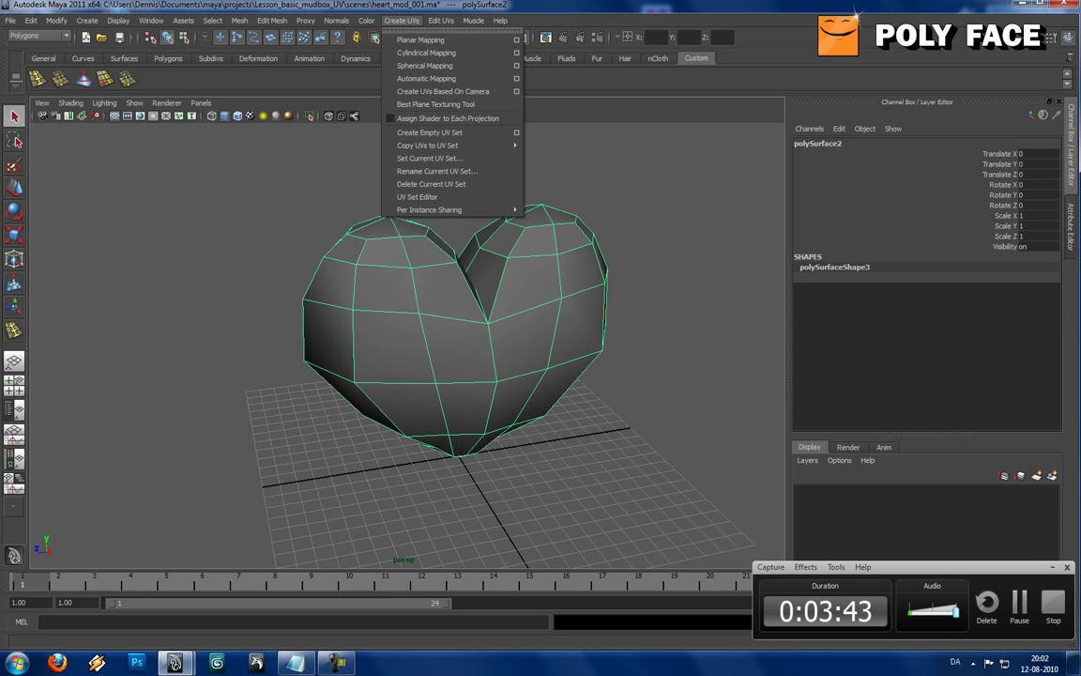
{"action": "mouse_move", "coordinate": [420, 40]}
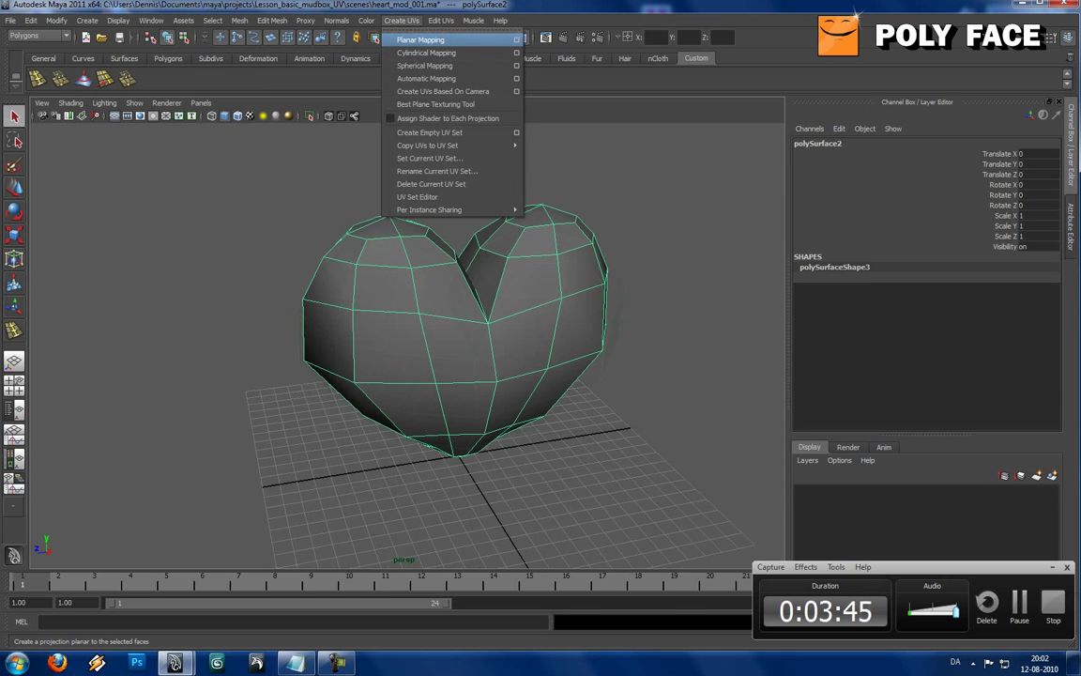
{"action": "left_click", "coordinate": [514, 40]}
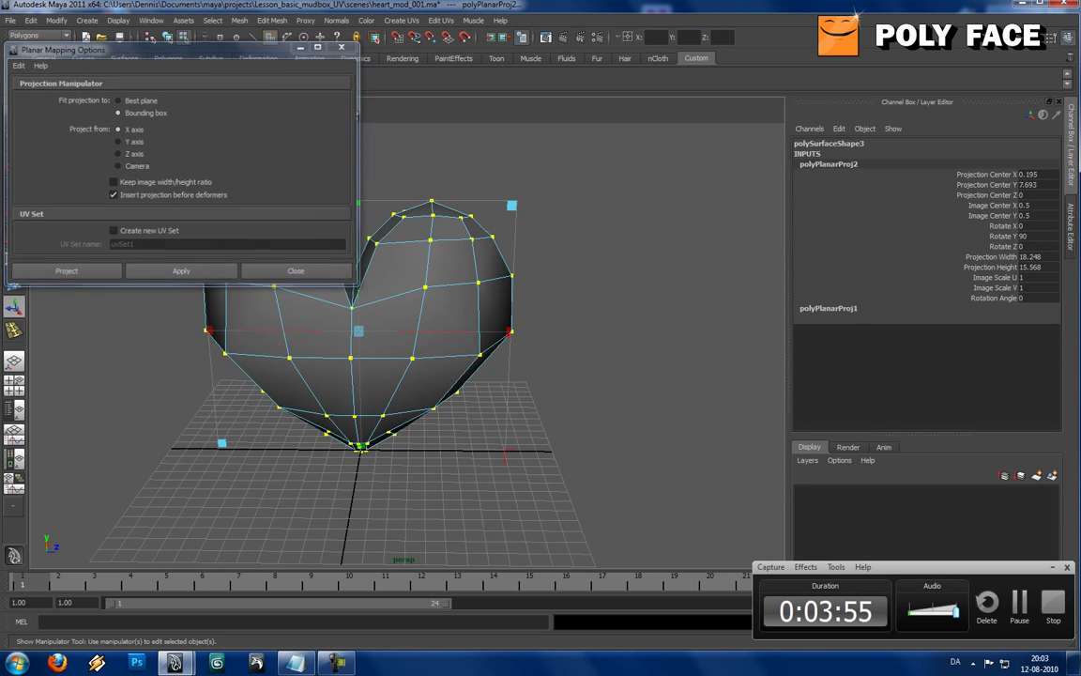
{"action": "left_click", "coordinate": [296, 271]}
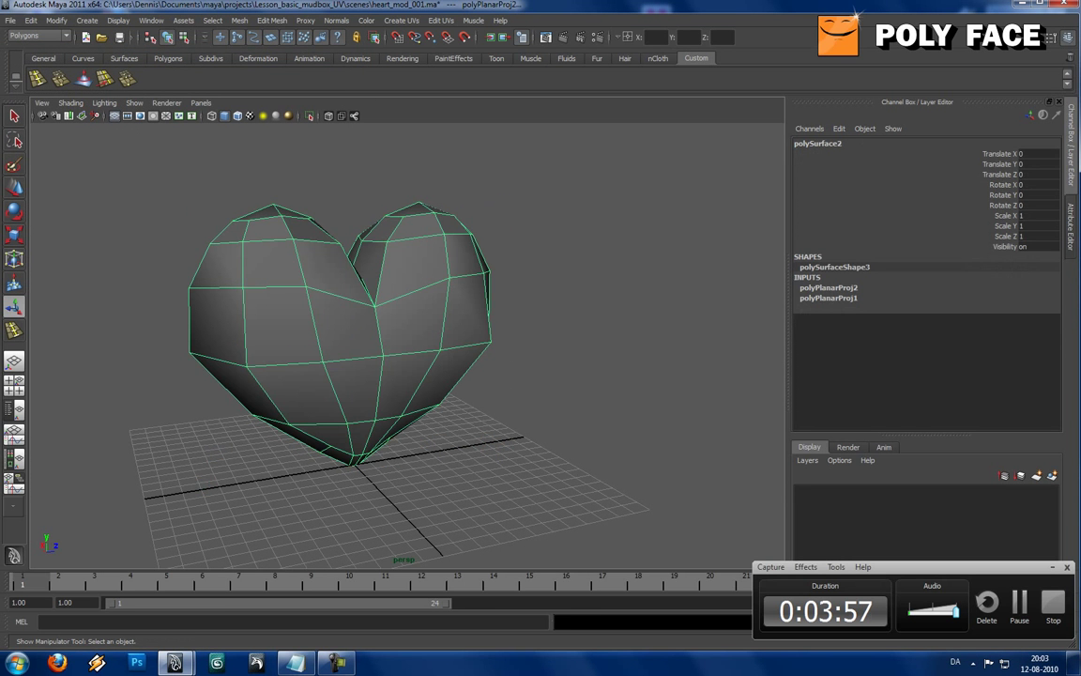
Show the heart's projected UV shells in the UV Texture Editor via the Window menu
{"action": "left_click", "coordinate": [184, 18]}
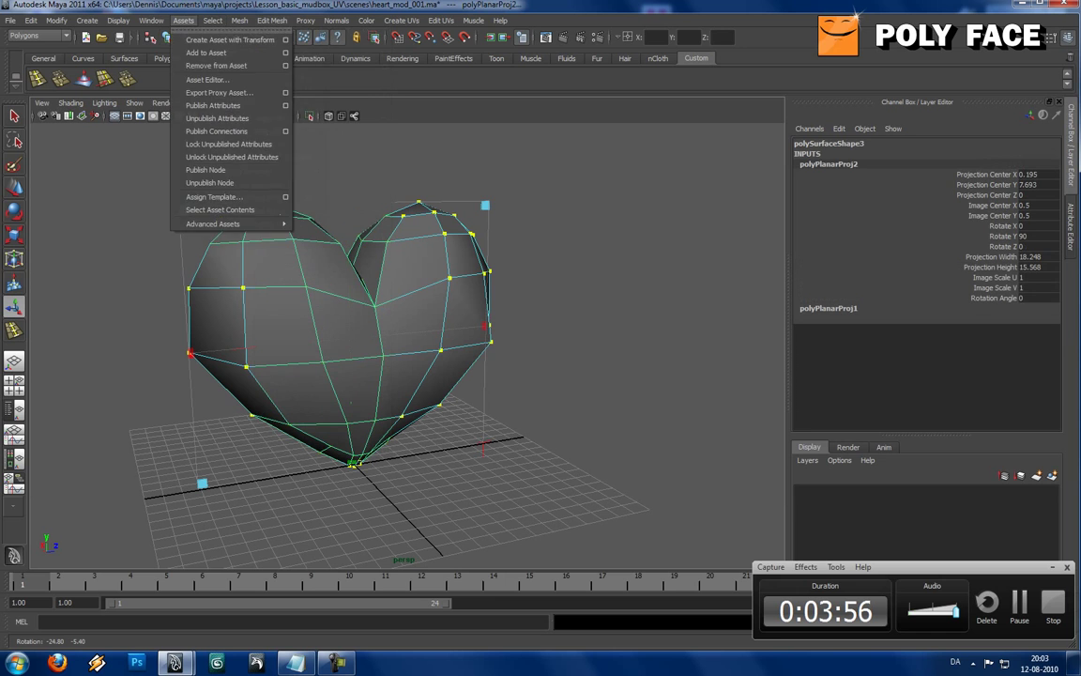
{"action": "left_click", "coordinate": [150, 18]}
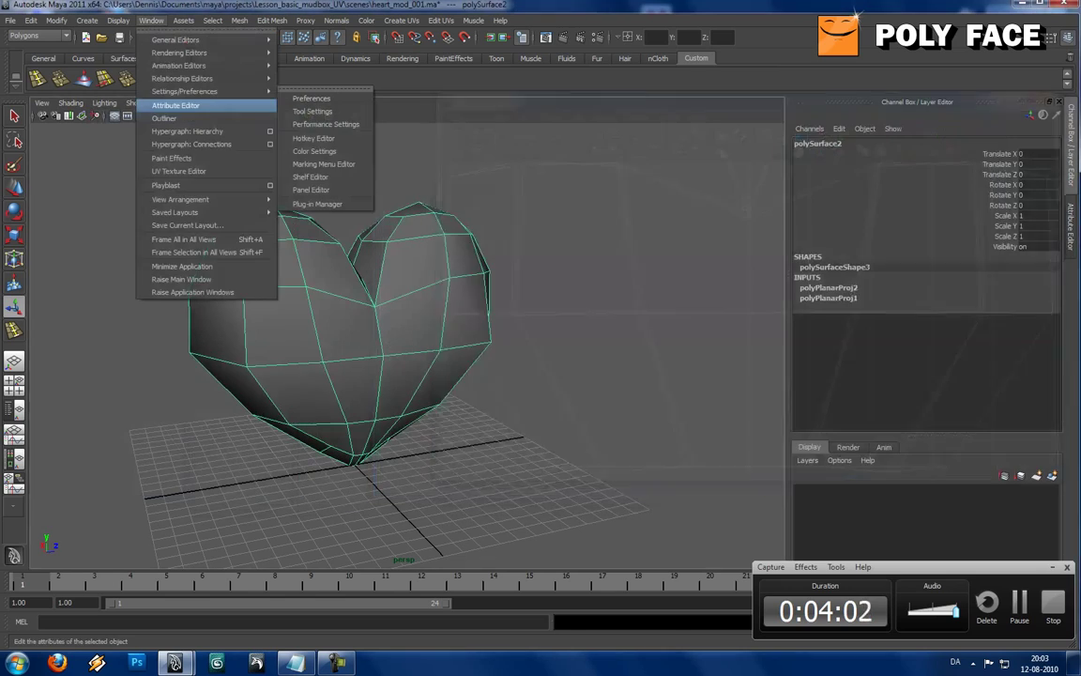
{"action": "left_click", "coordinate": [181, 170]}
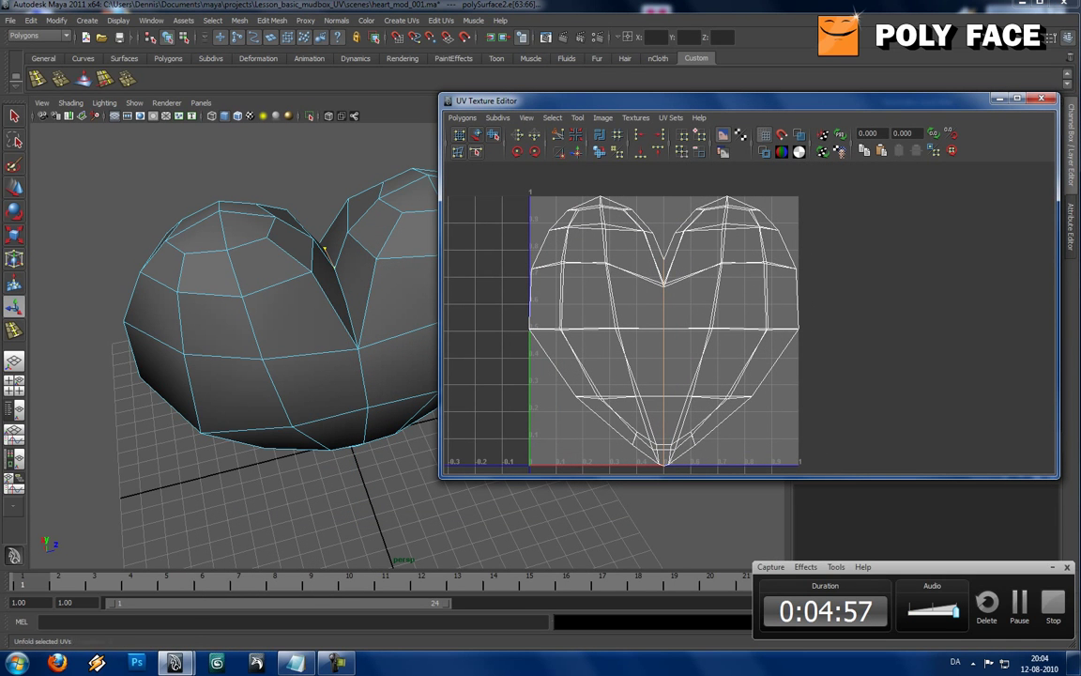
{"action": "mouse_move", "coordinate": [559, 135]}
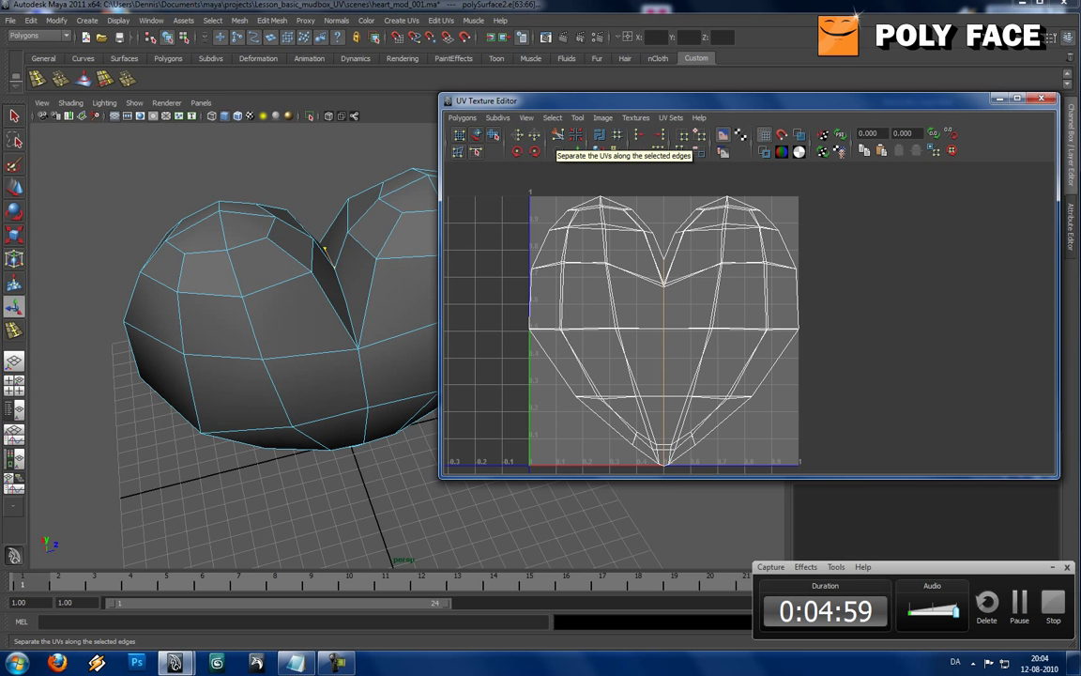
Cut the UVs along the selected edges and grow the selection to the whole shell
{"action": "left_click", "coordinate": [498, 117]}
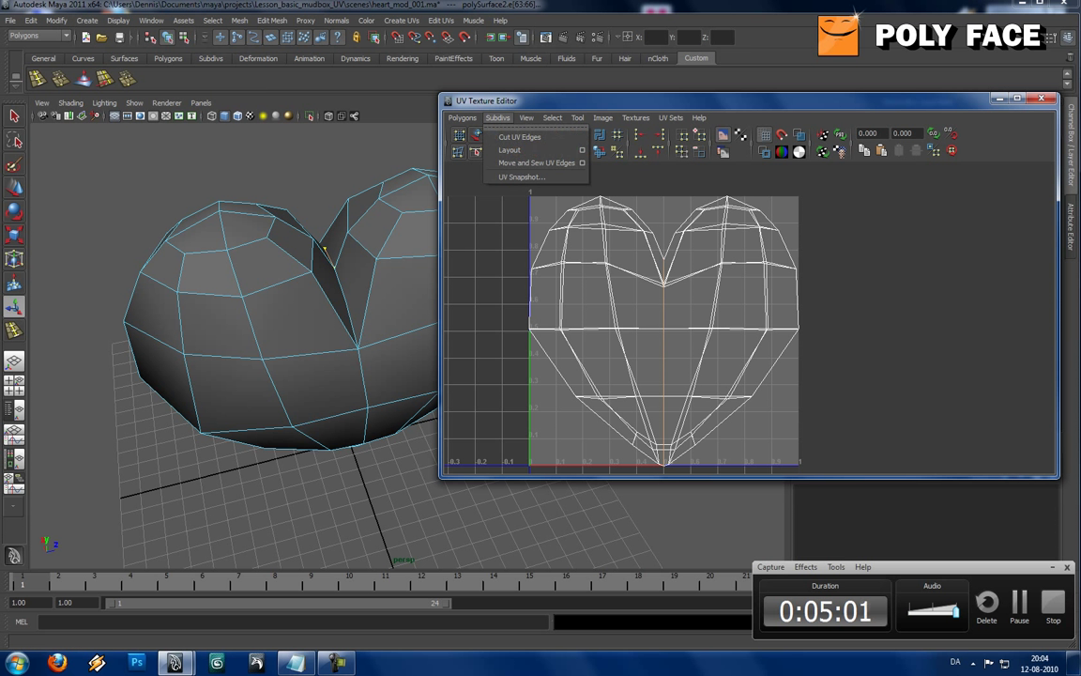
{"action": "left_click", "coordinate": [462, 116]}
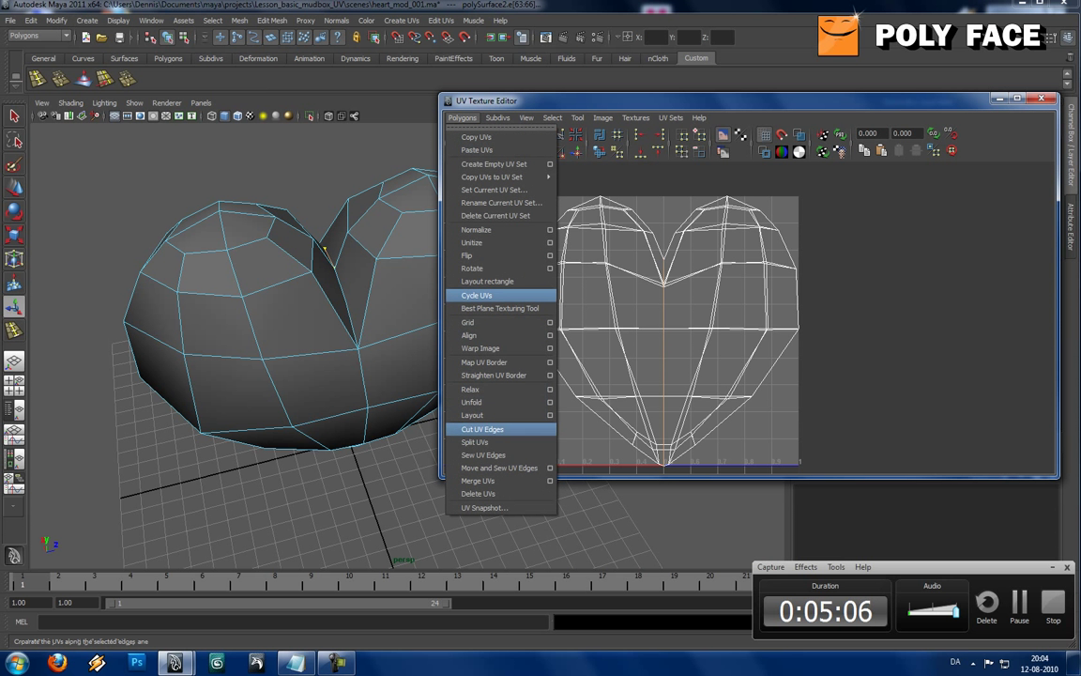
{"action": "left_click", "coordinate": [482, 428]}
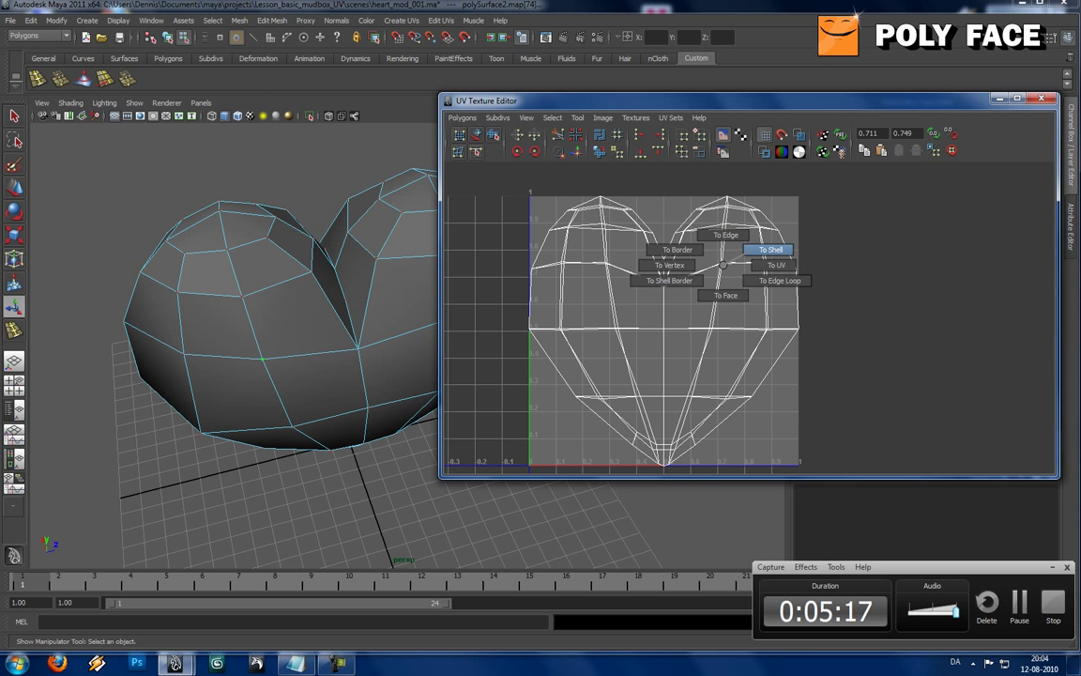
{"action": "left_click", "coordinate": [769, 250]}
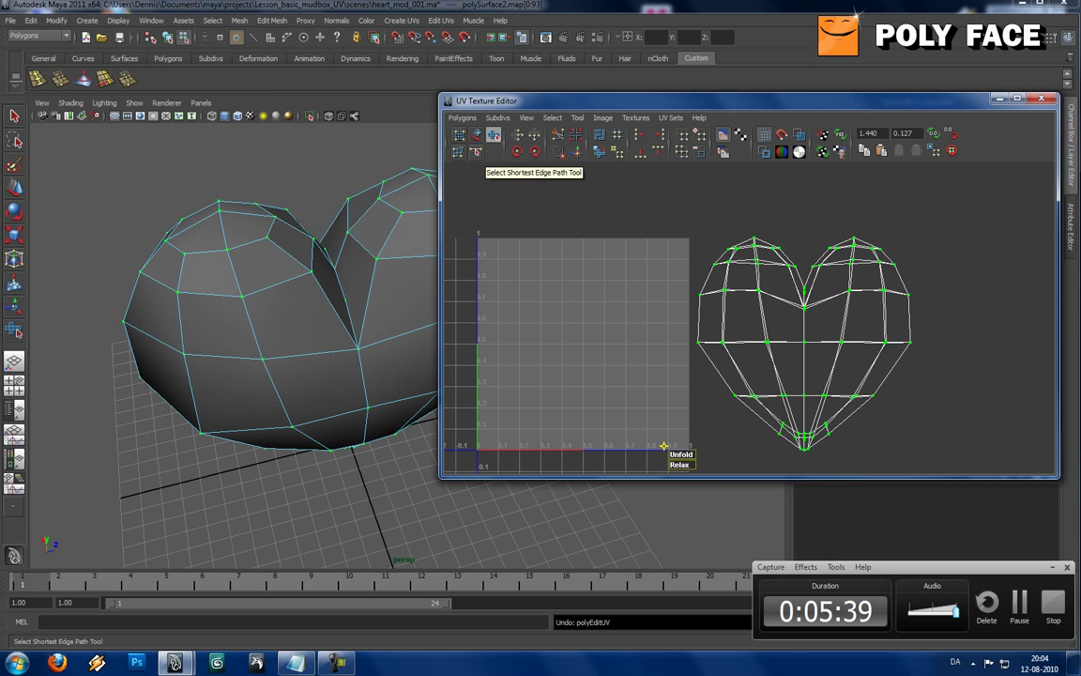
Use the Smooth UV Tool's Unfold handle to relax the separated shell
{"action": "left_click", "coordinate": [462, 116]}
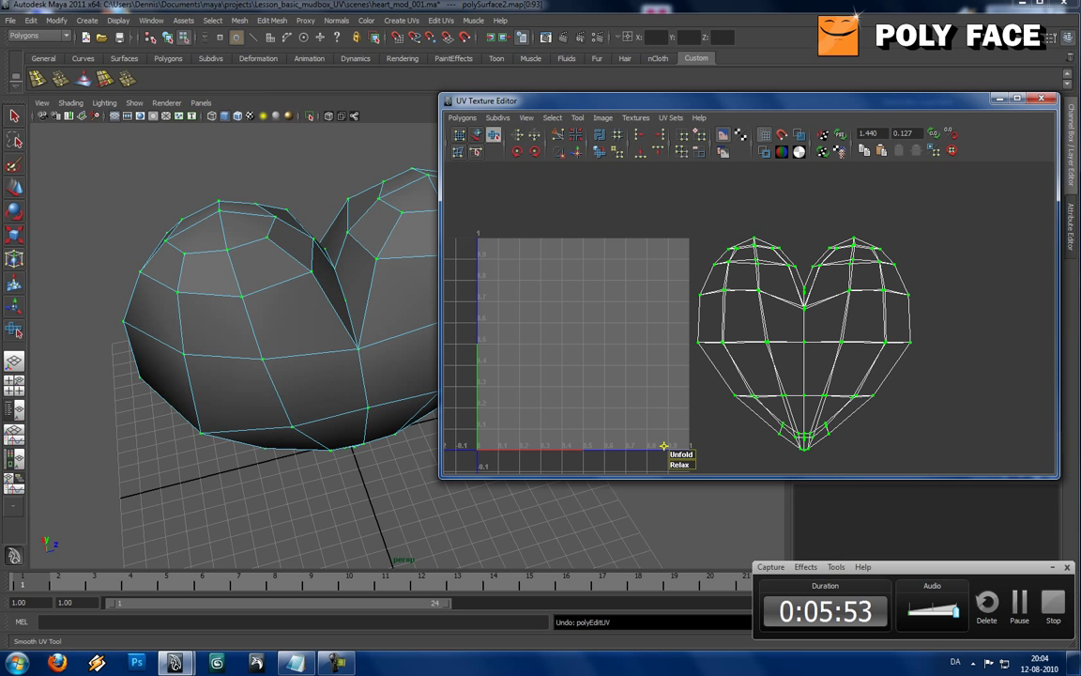
{"action": "mouse_move", "coordinate": [493, 135]}
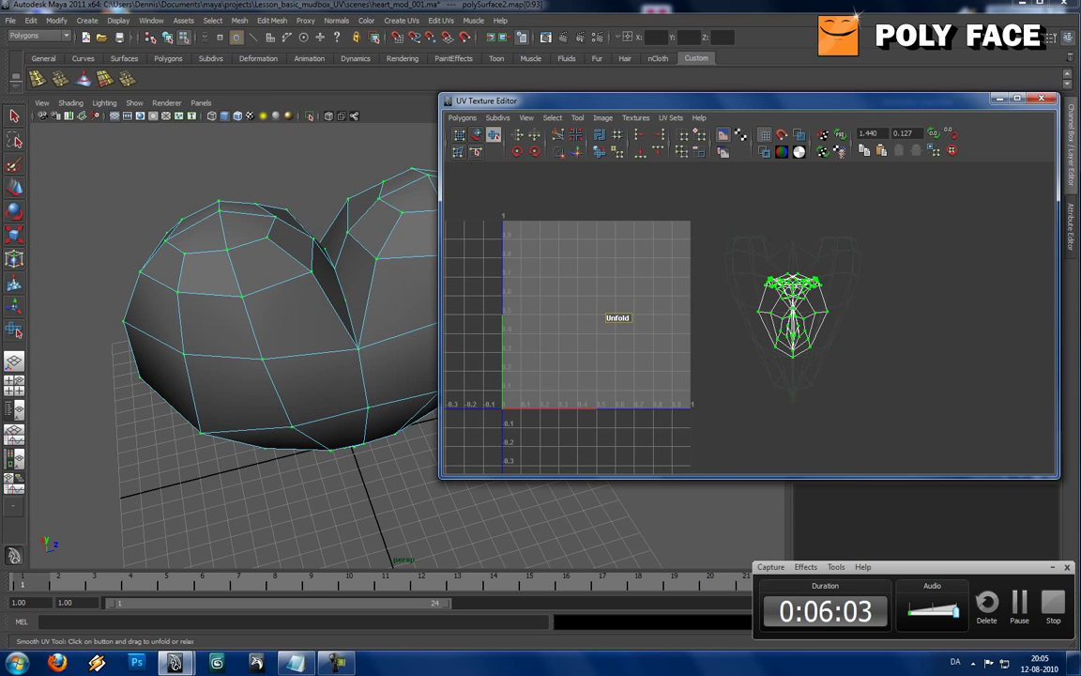
{"action": "left_click", "coordinate": [617, 317]}
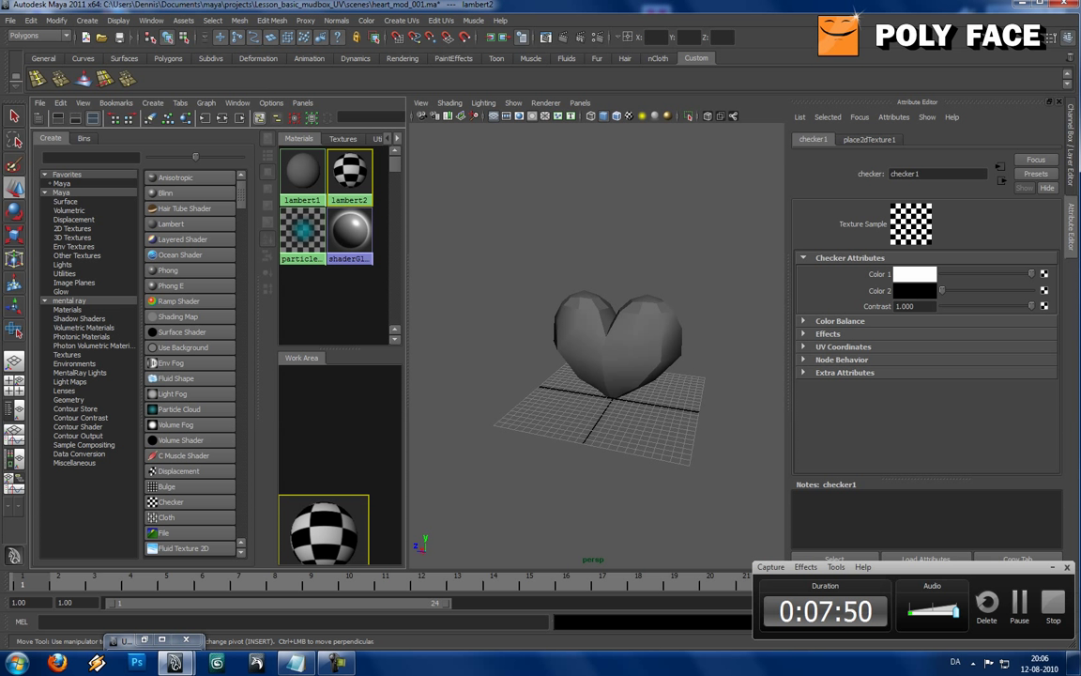
Assign the checker material to the heart and check its spread in the UV editor
{"action": "right_click", "coordinate": [349, 178]}
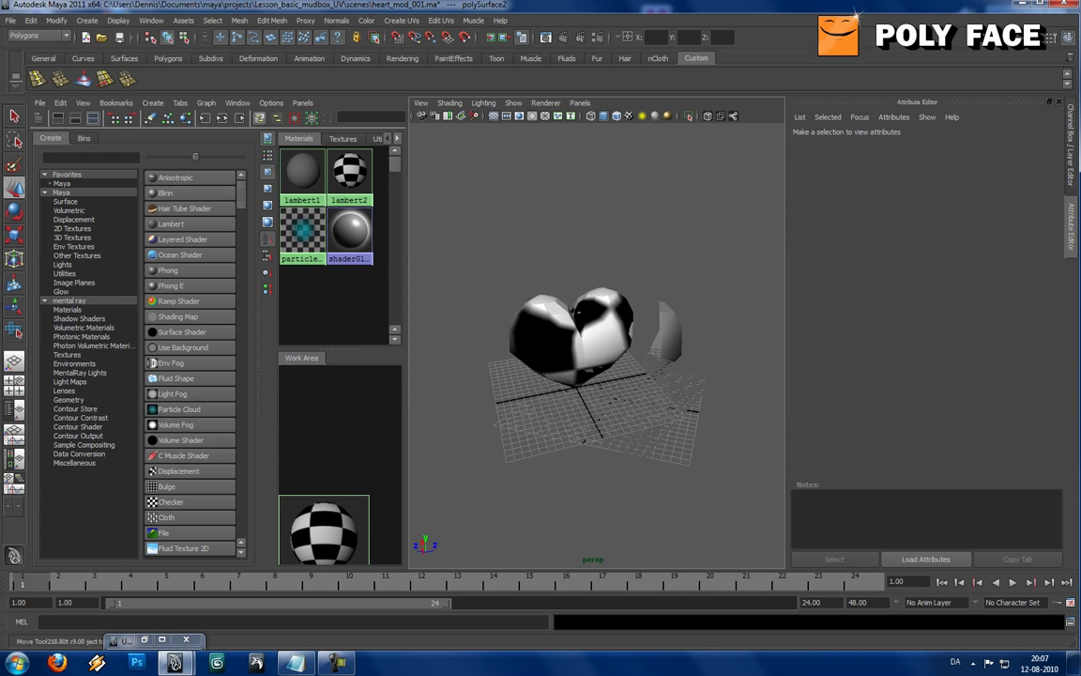
{"action": "left_click", "coordinate": [618, 338]}
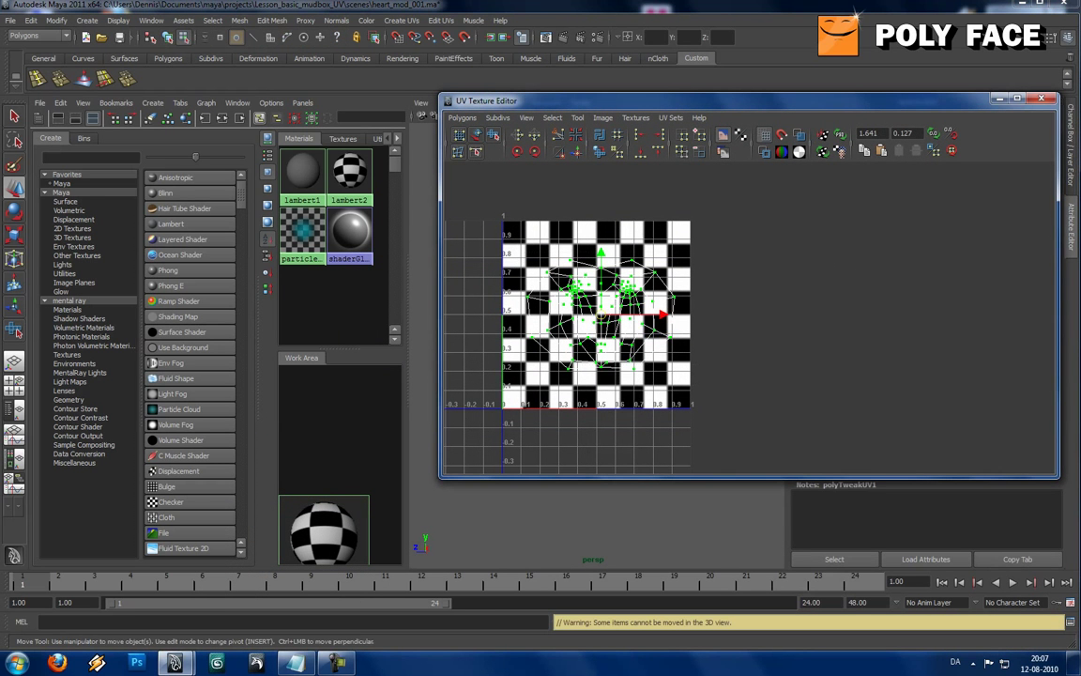
{"action": "left_click", "coordinate": [462, 117]}
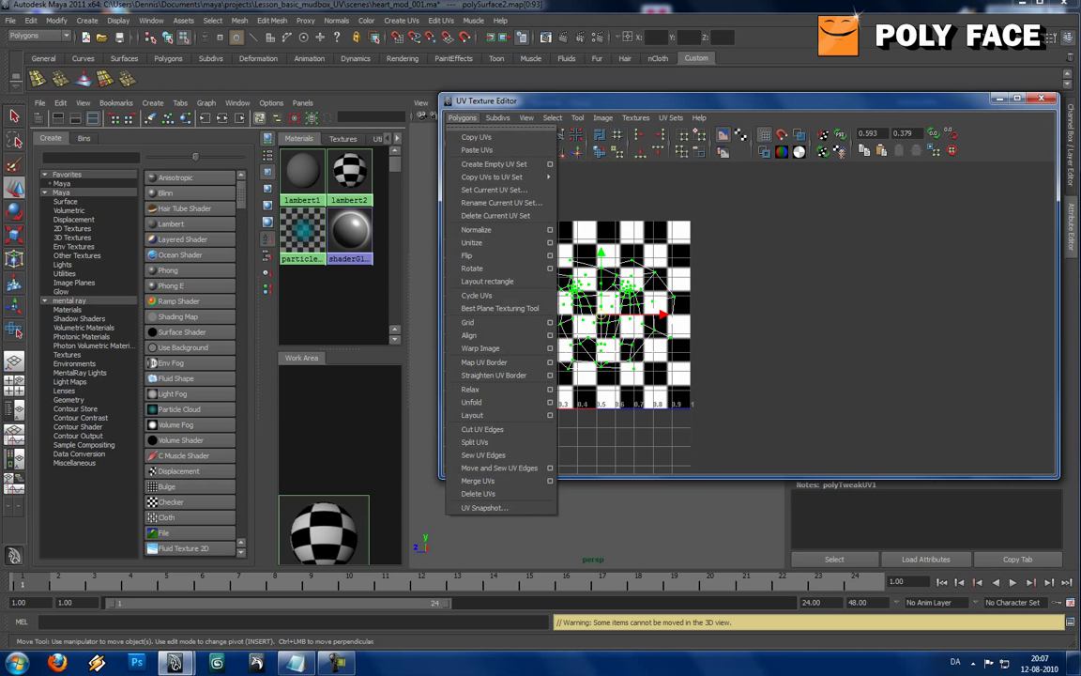
{"action": "mouse_move", "coordinate": [483, 428]}
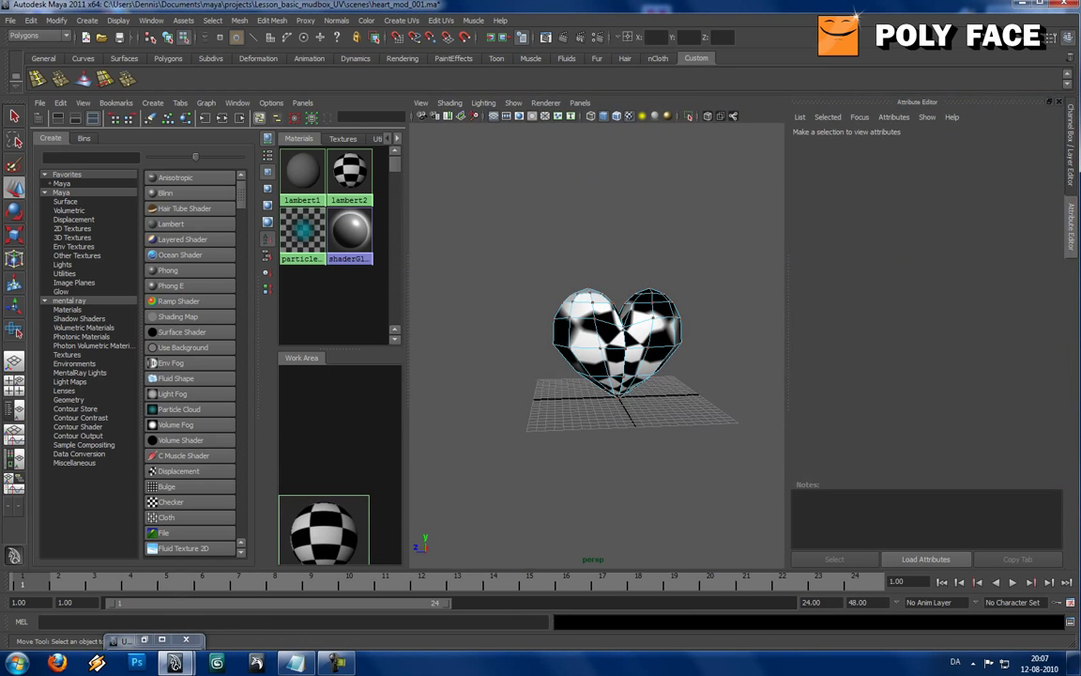
Inspect lambert2's attributes and its checker placement node in the Hypershade
{"action": "left_click", "coordinate": [349, 173]}
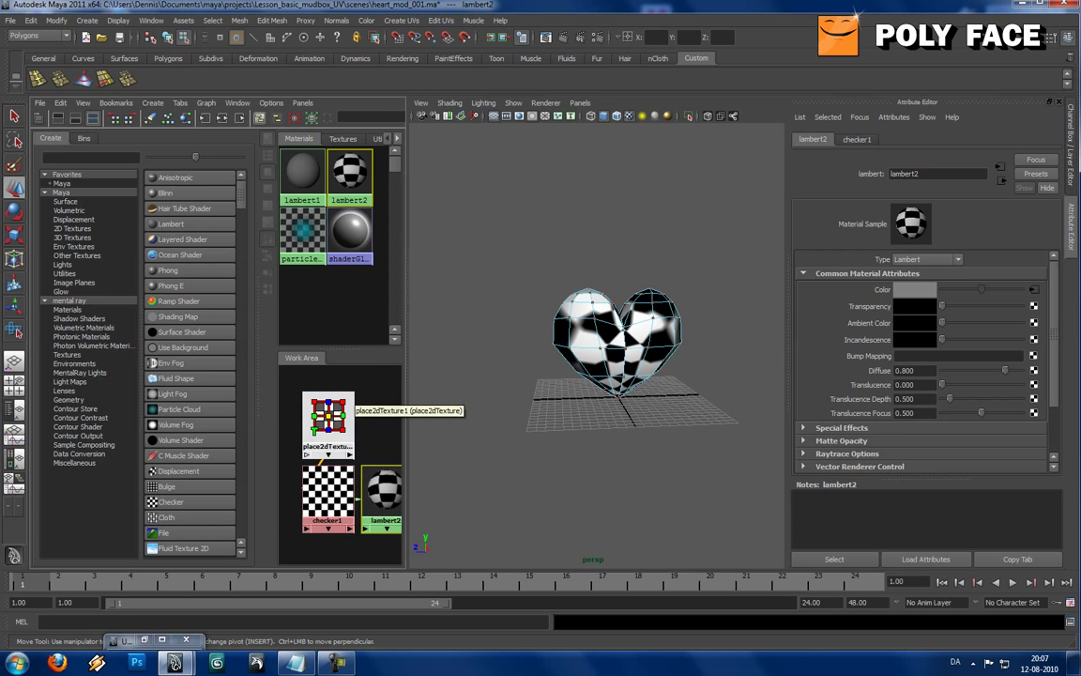
{"action": "left_click", "coordinate": [326, 424]}
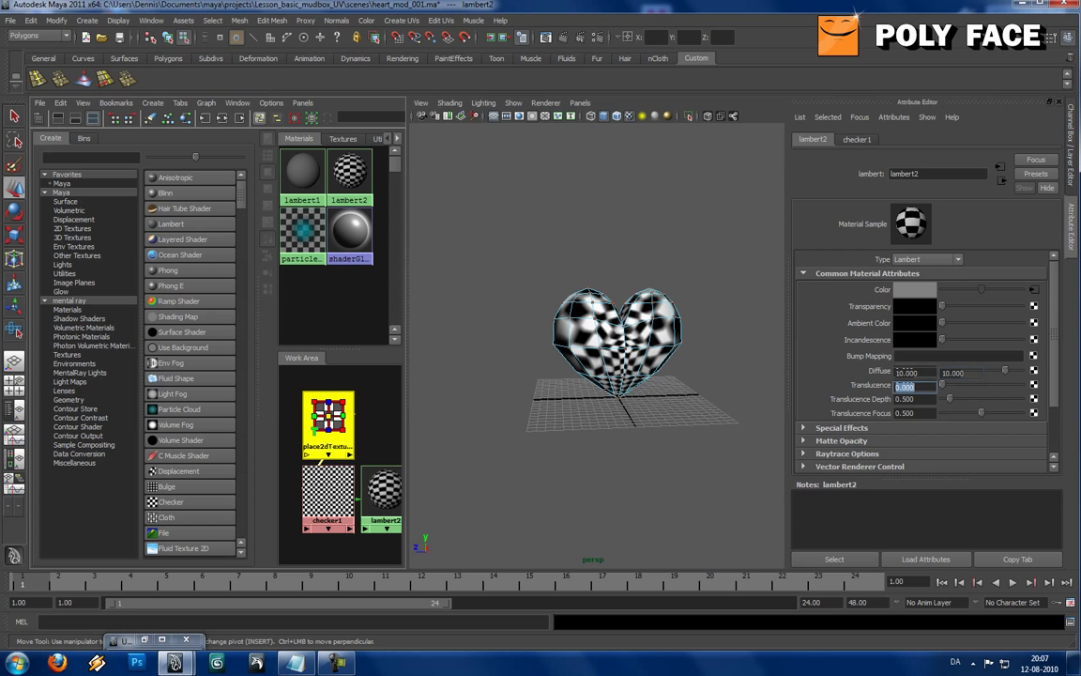
{"action": "left_click", "coordinate": [326, 424]}
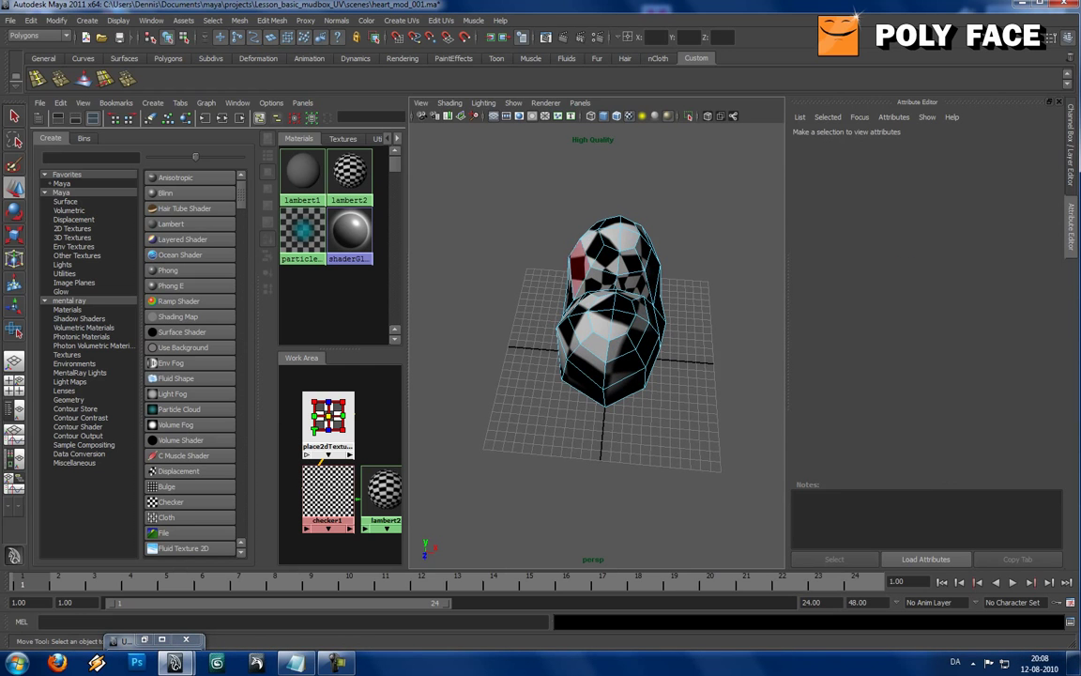
Select the checker-textured heart and give it a fresh planar UV projection
{"action": "left_click", "coordinate": [610, 310]}
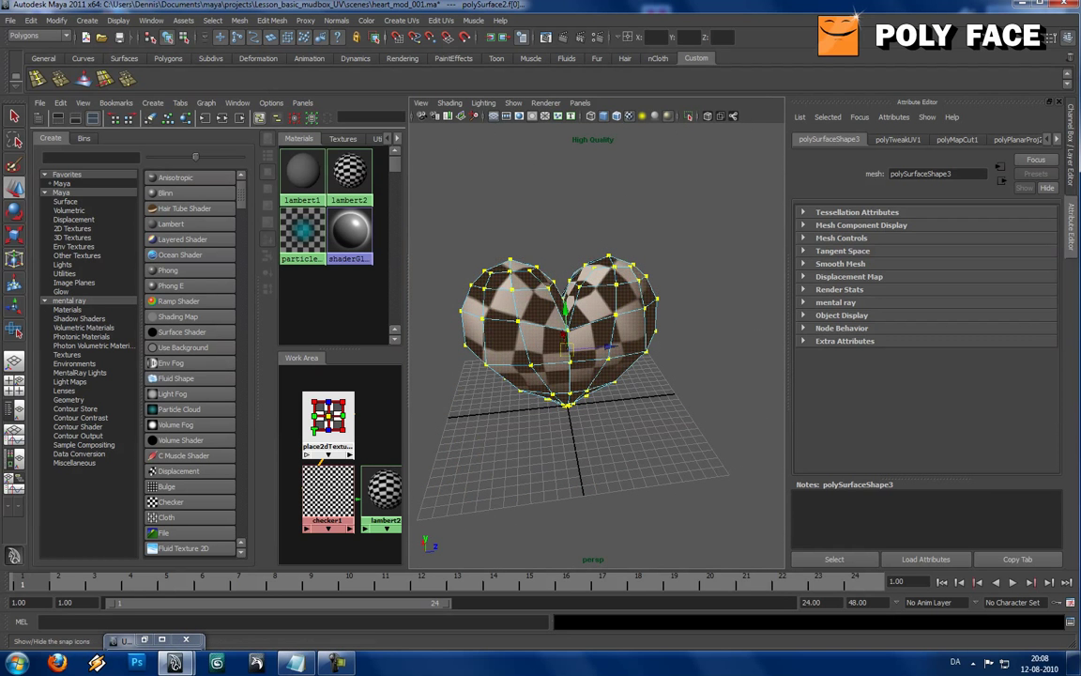
{"action": "left_click", "coordinate": [402, 19]}
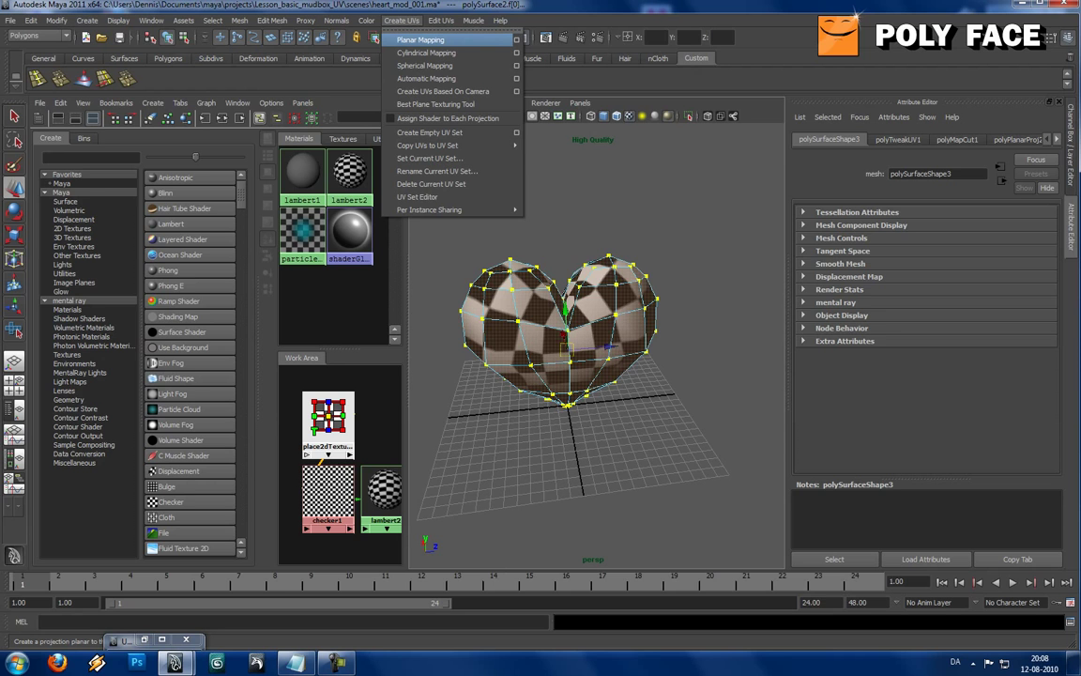
{"action": "left_click", "coordinate": [420, 40]}
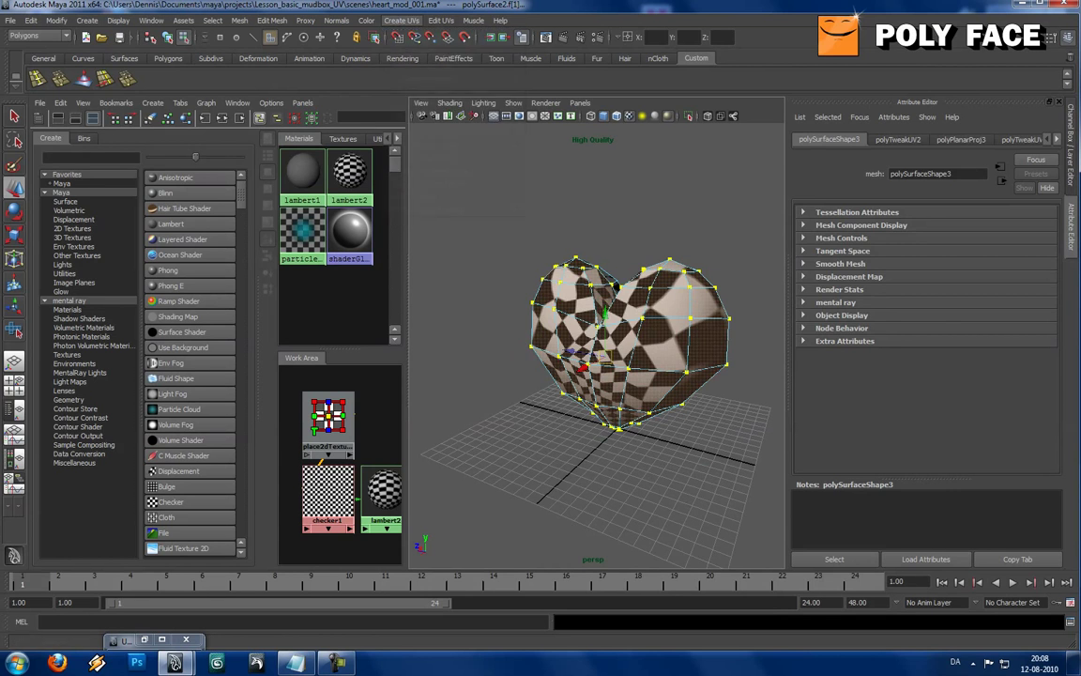
{"action": "left_click", "coordinate": [402, 19]}
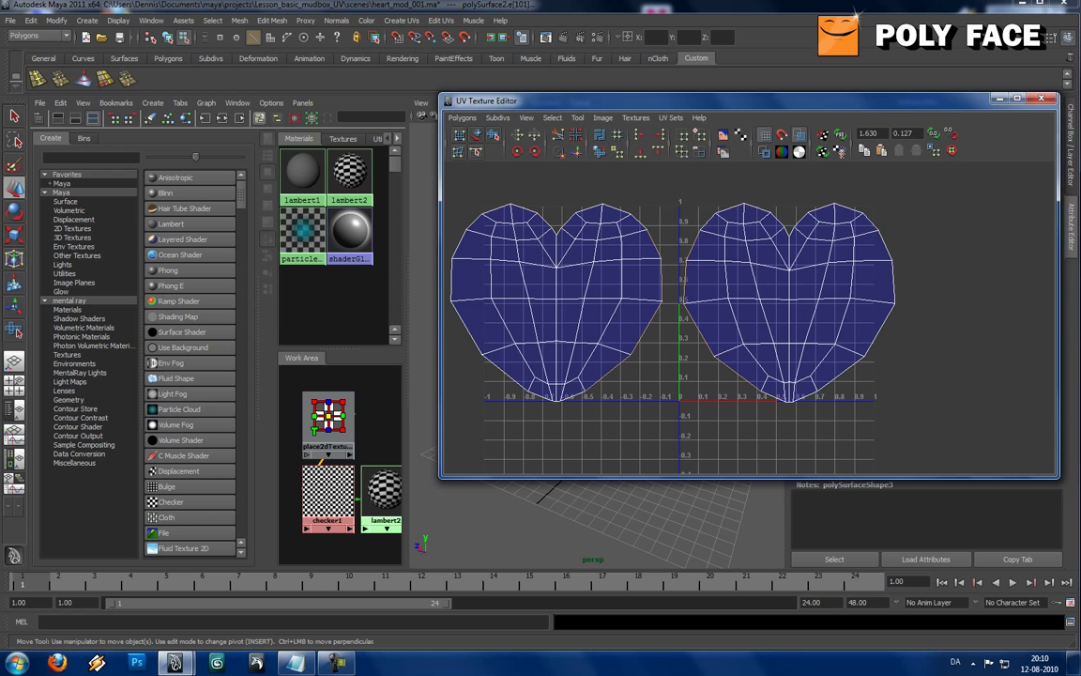
{"action": "mouse_move", "coordinate": [559, 135]}
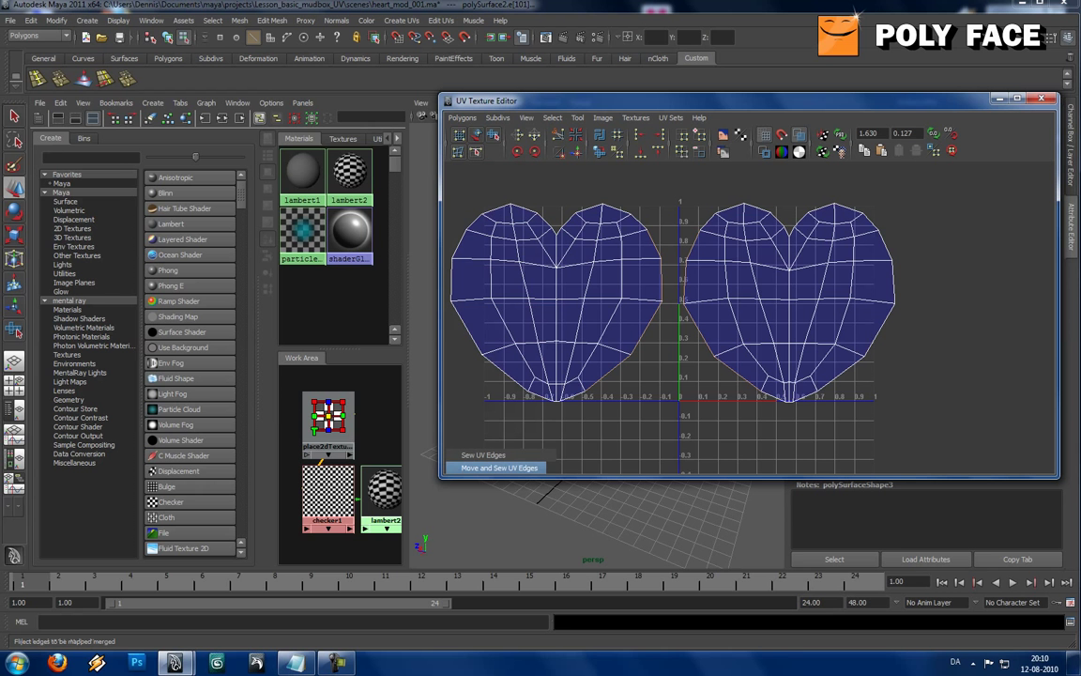
Move and Sew the shared border edges to join the front and back UV shells
{"action": "left_click", "coordinate": [499, 468]}
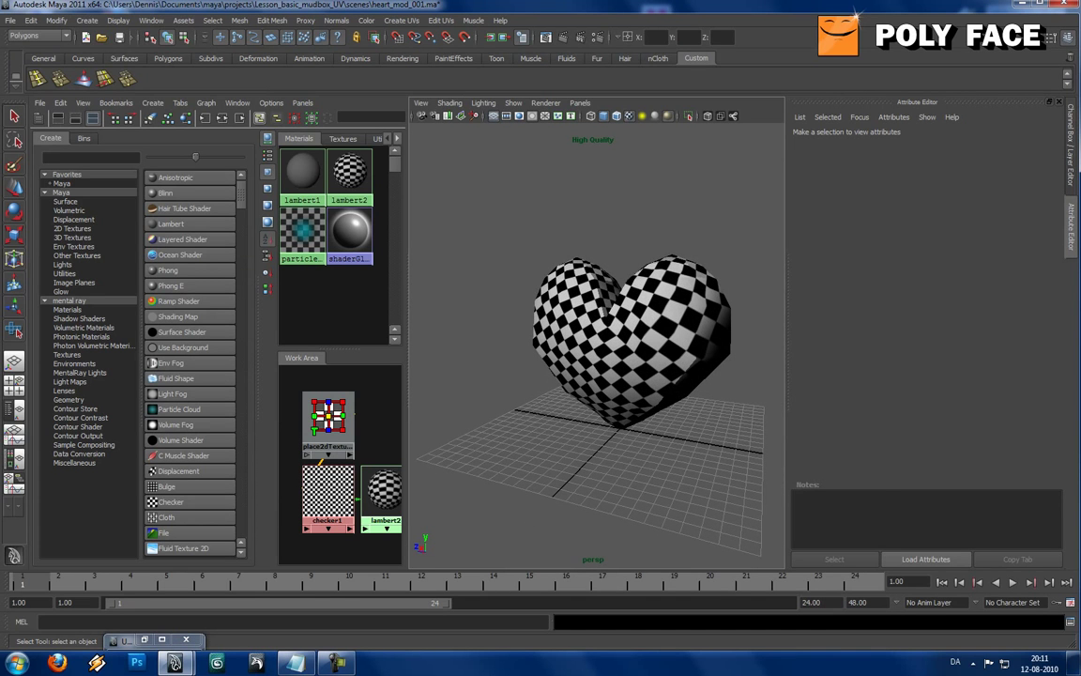
Select the heart and display its merged UV shell in the UV Texture Editor
{"action": "left_click", "coordinate": [629, 338]}
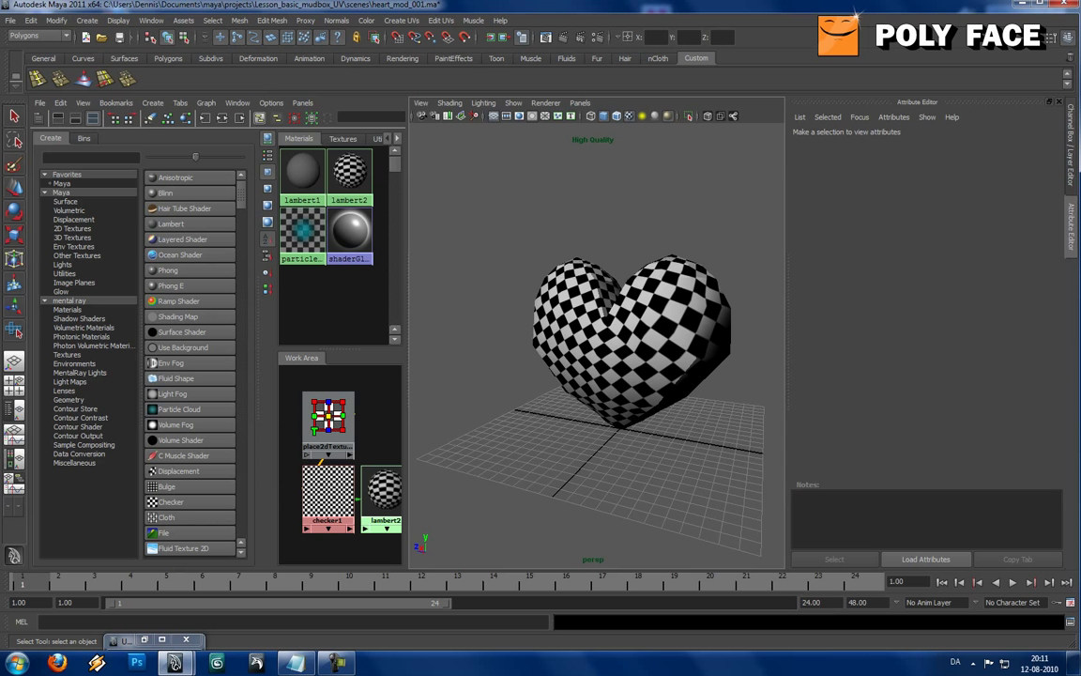
{"action": "left_click", "coordinate": [628, 337]}
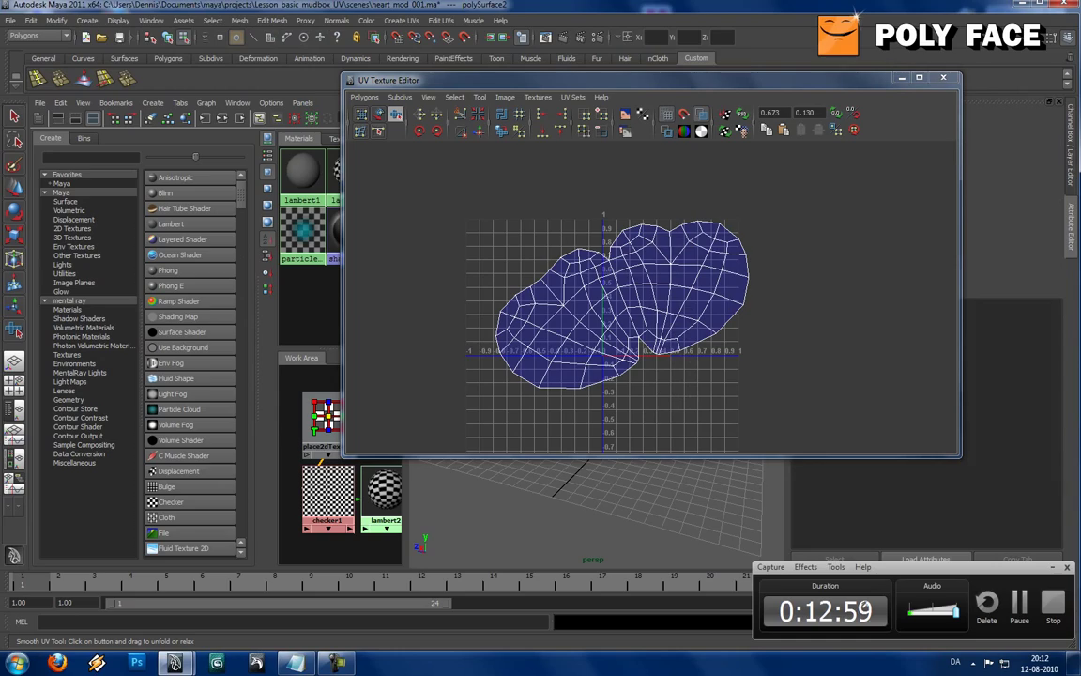
Relax the sewn shell with the Smooth UV Tool, then go to the File menu to save
{"action": "right_click", "coordinate": [618, 298]}
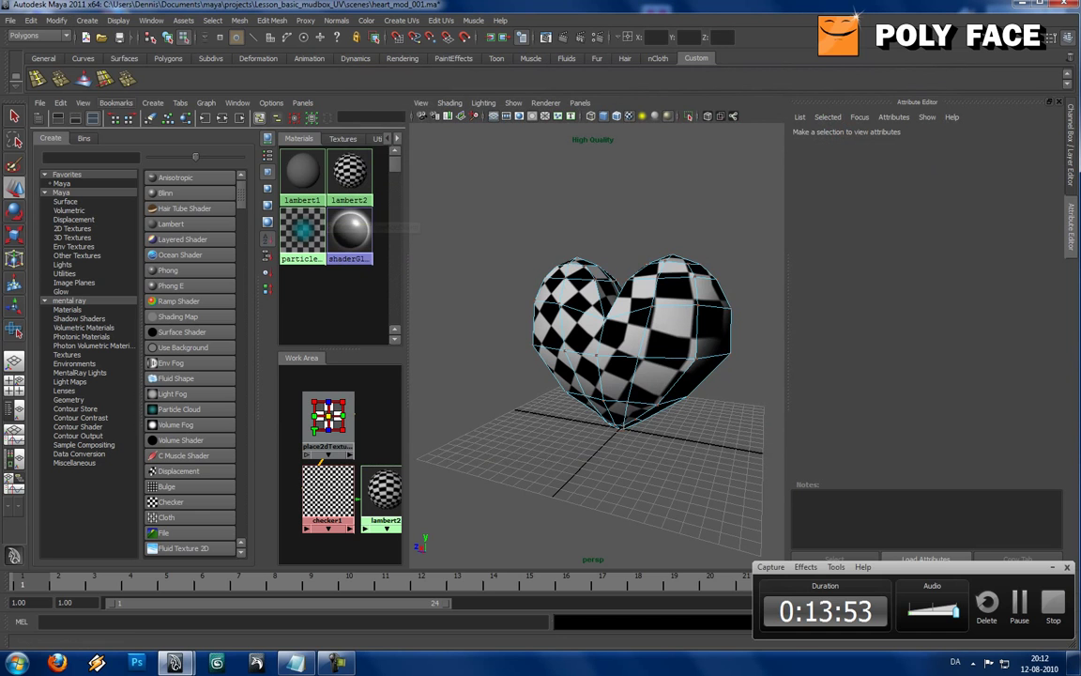
{"action": "left_click", "coordinate": [11, 19]}
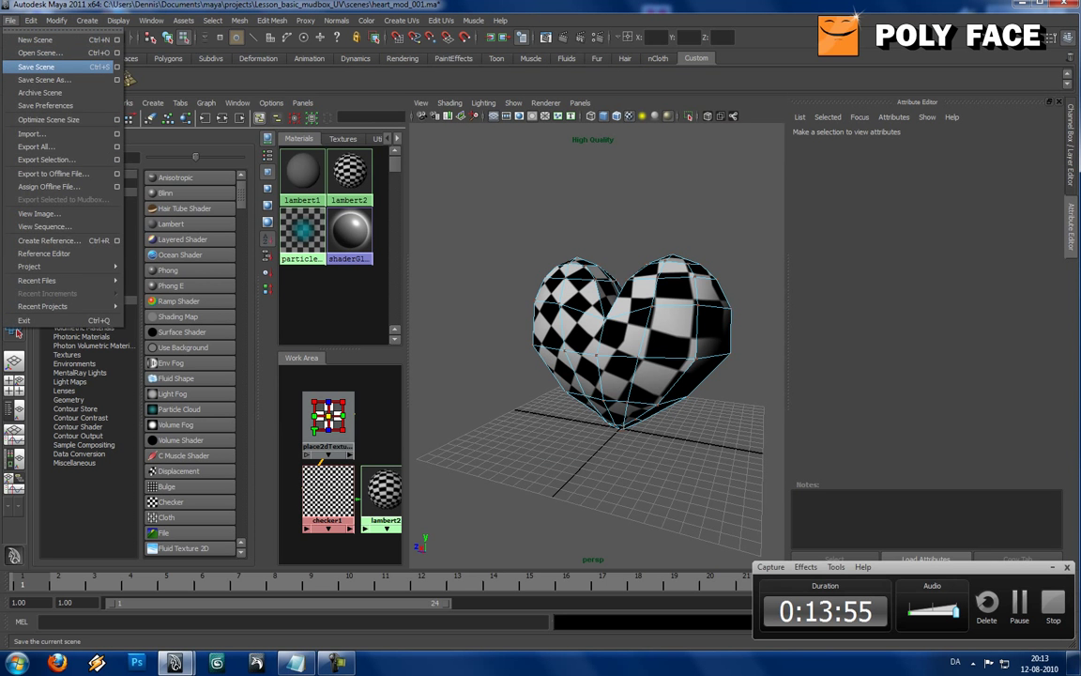
Save the UV-mapped heart scene as a new file named heart…01 via Save Scene As
{"action": "left_click", "coordinate": [45, 79]}
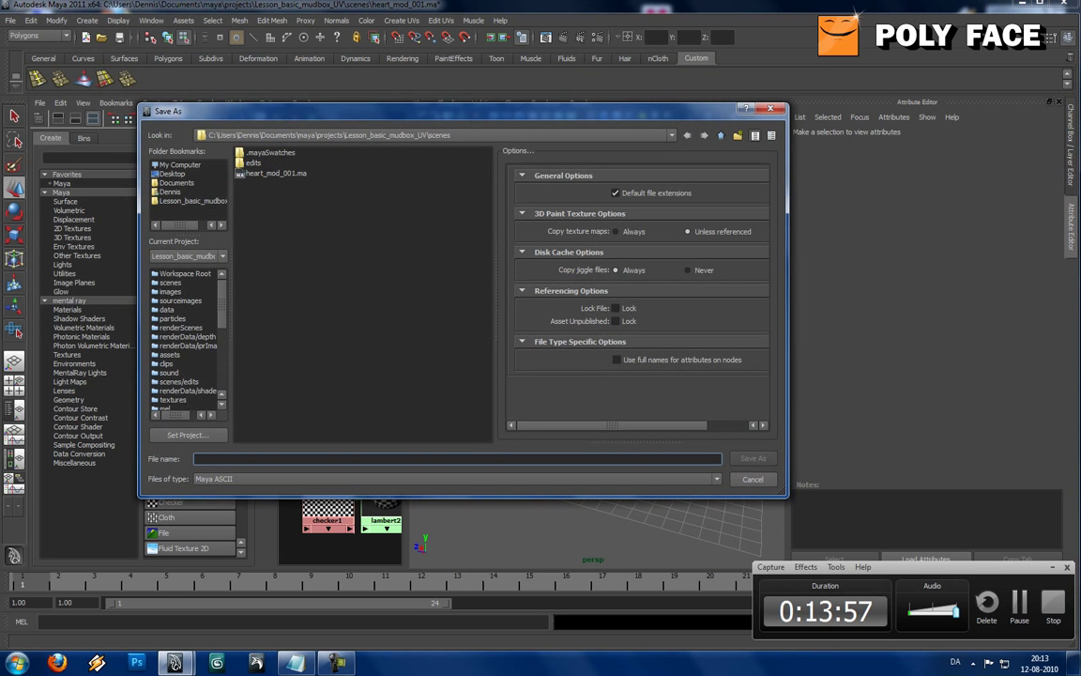
{"action": "type", "text": "heart_uv_"}
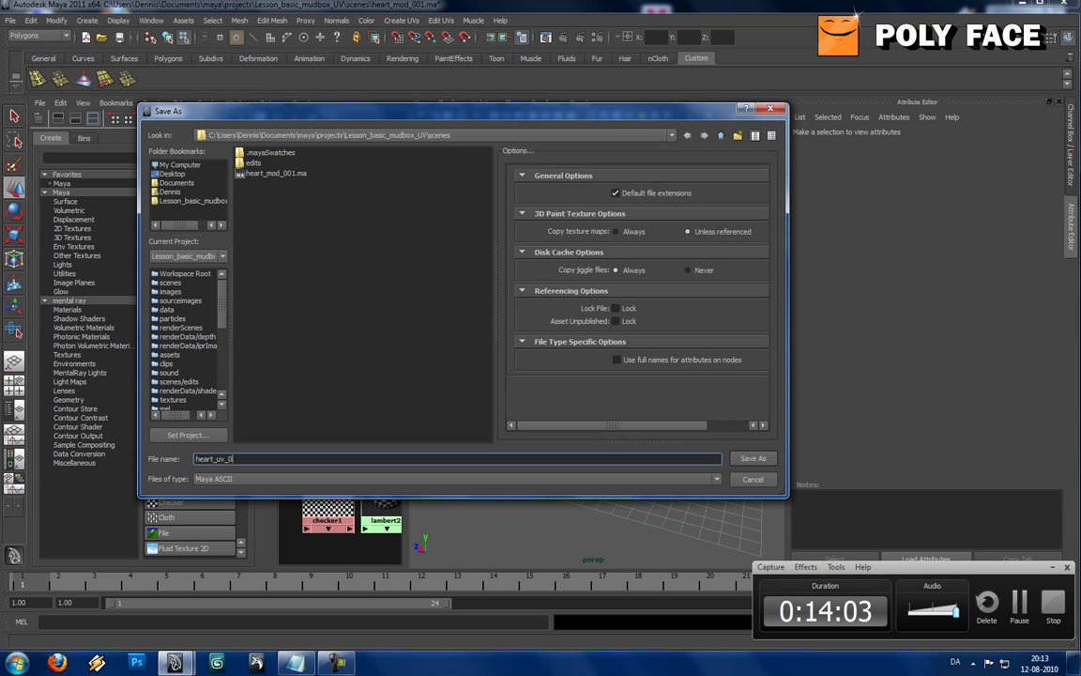
{"action": "type", "text": "01"}
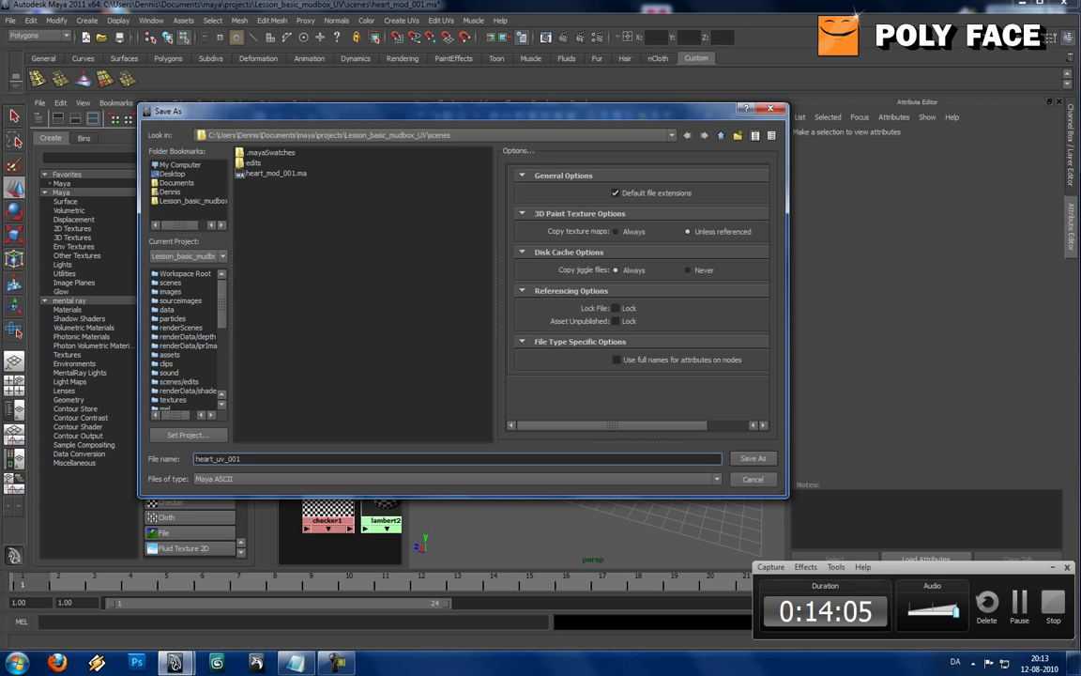
{"action": "left_click", "coordinate": [752, 458]}
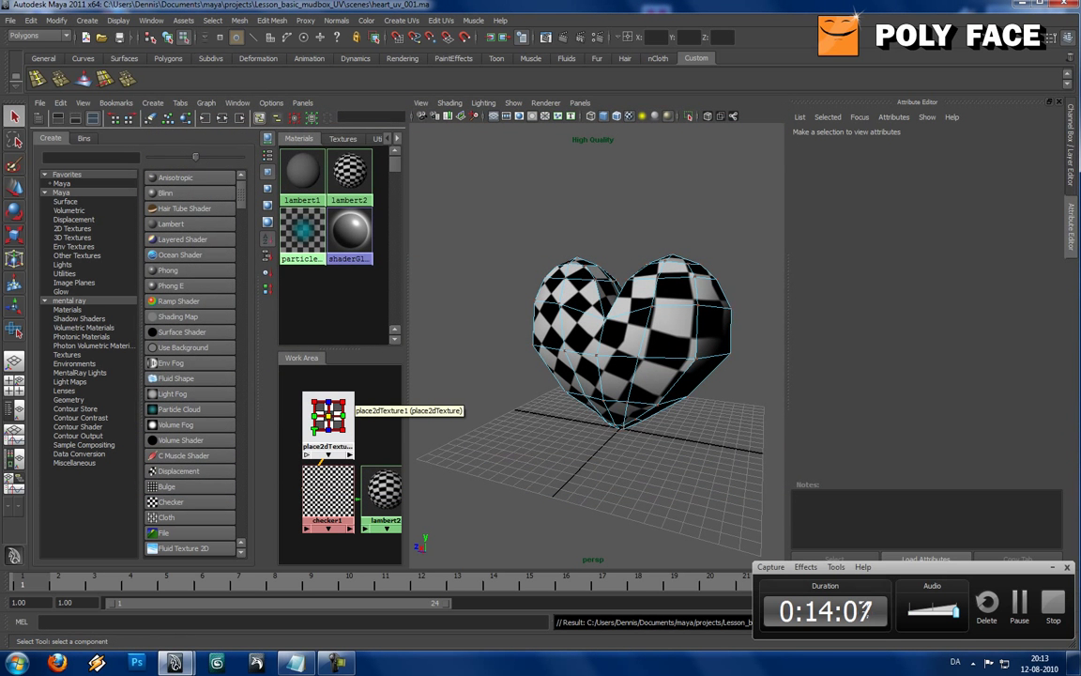